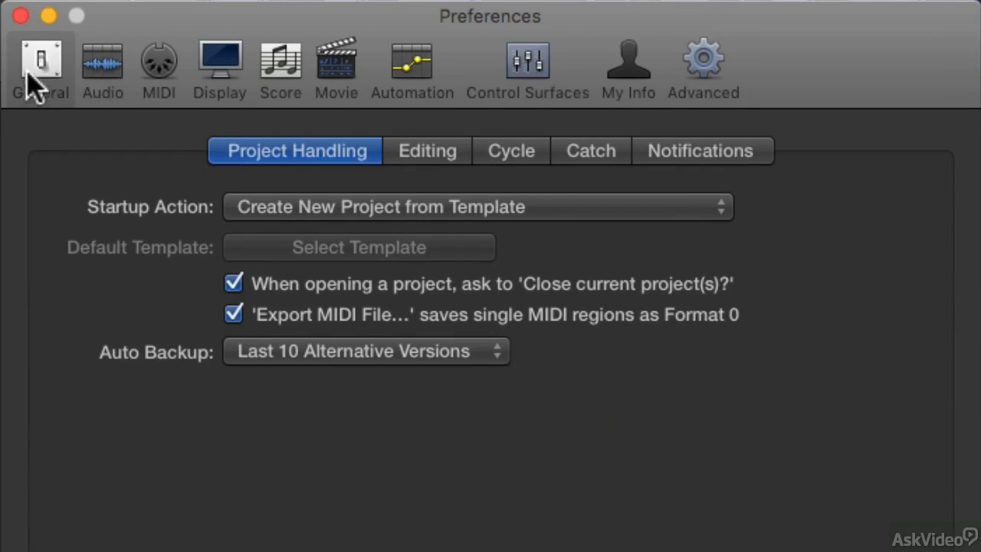
pyautogui.moveTo(47, 73)
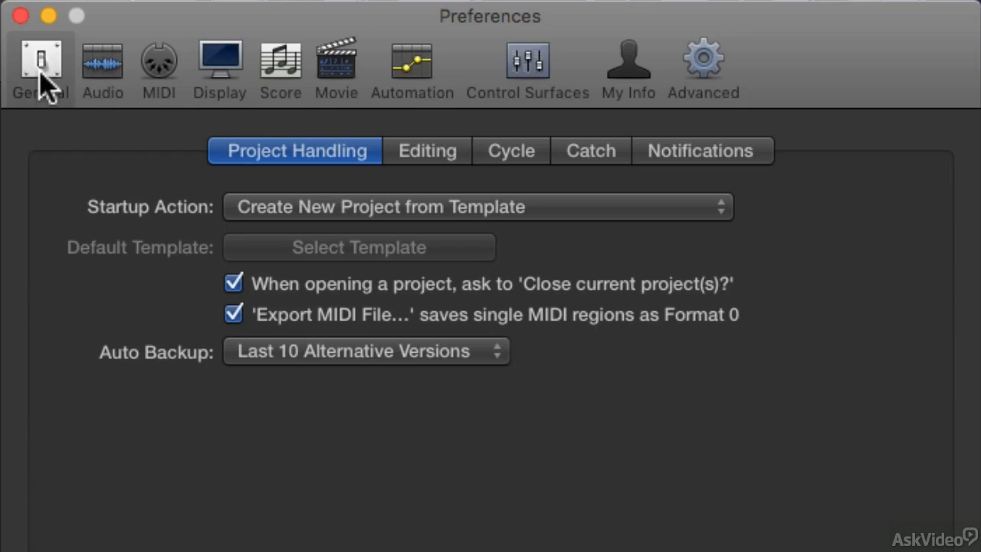
pyautogui.moveTo(172, 226)
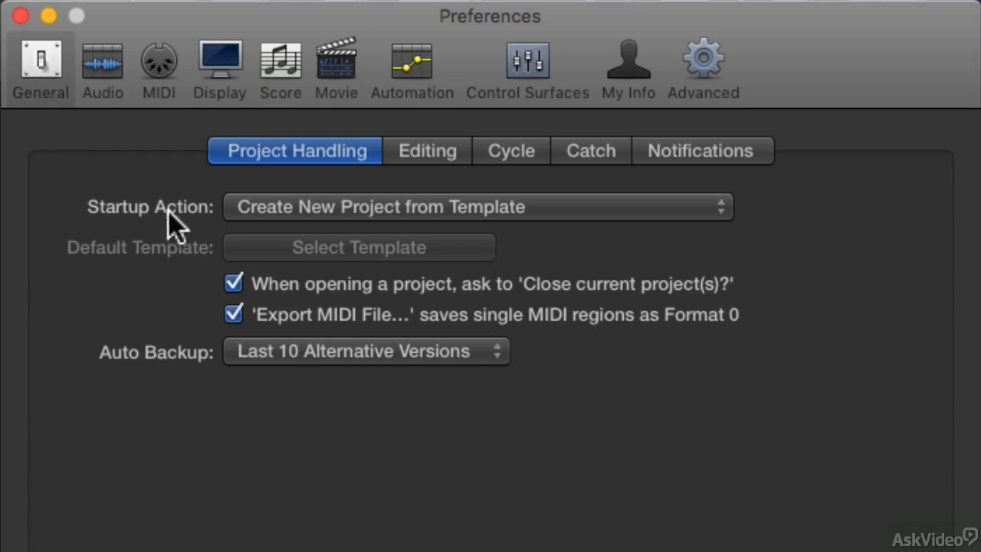
# Show the Editing pane of the General preferences
pyautogui.click(427, 150)
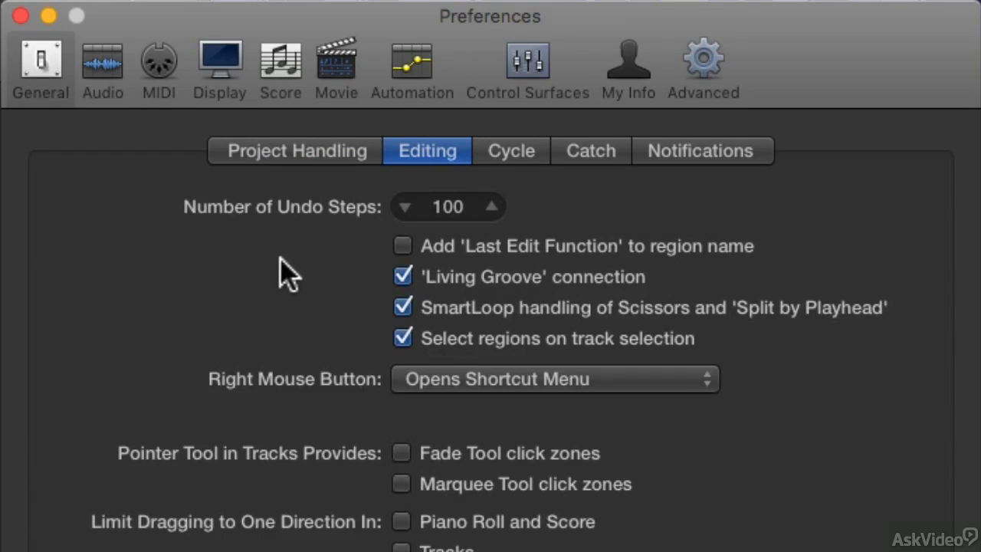
pyautogui.moveTo(245, 390)
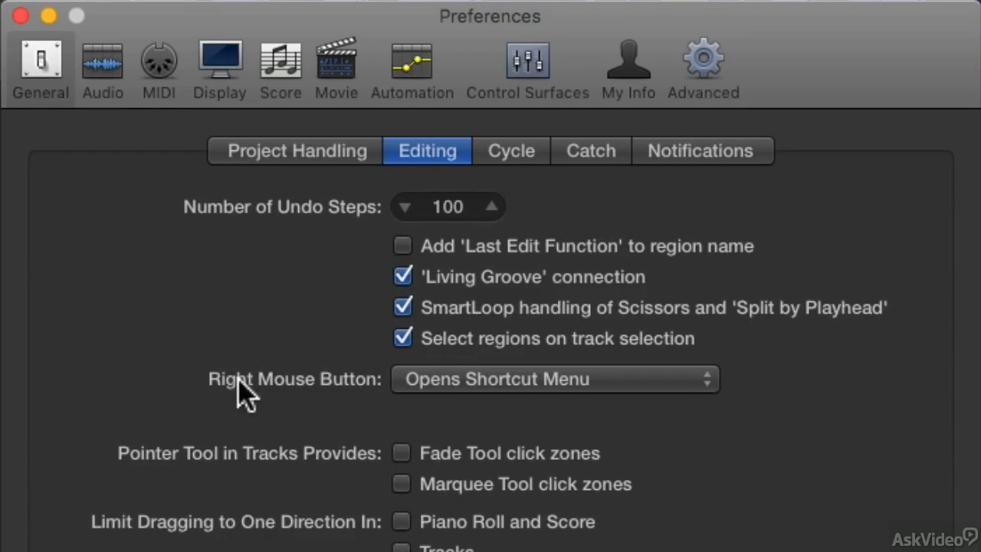
pyautogui.moveTo(483, 395)
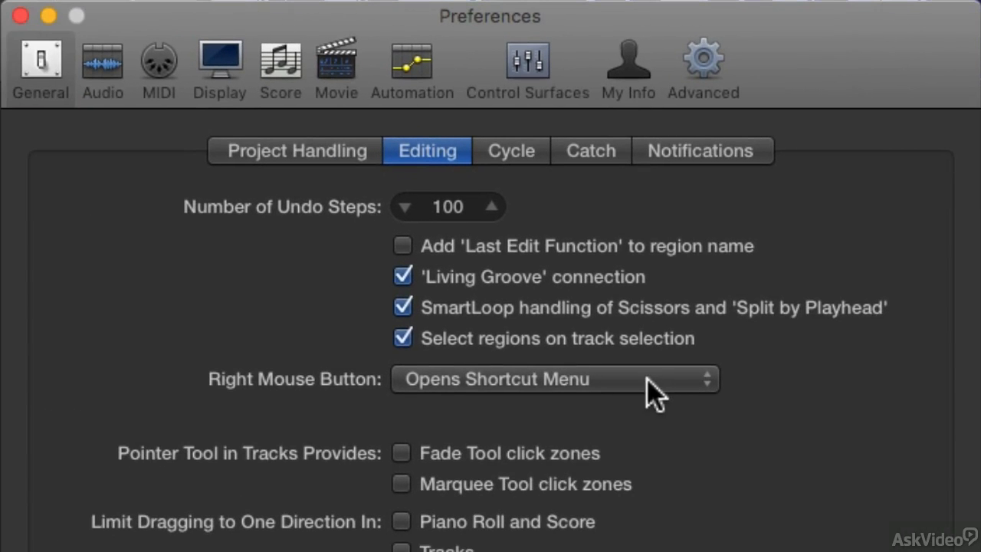
# Reveal the Right Mouse Button behaviour choices, currently 'Opens Shortcut Menu'
pyautogui.click(553, 379)
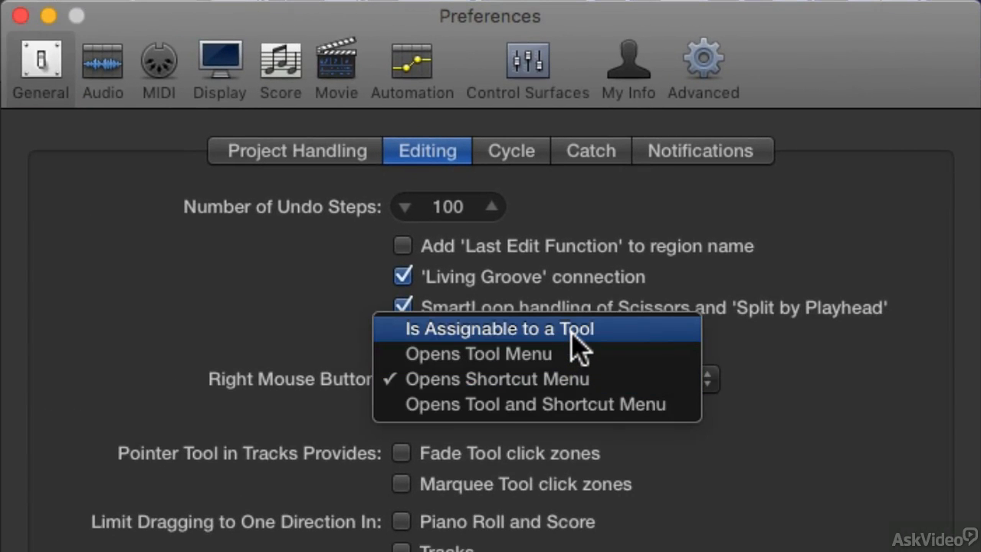
pyautogui.moveTo(559, 349)
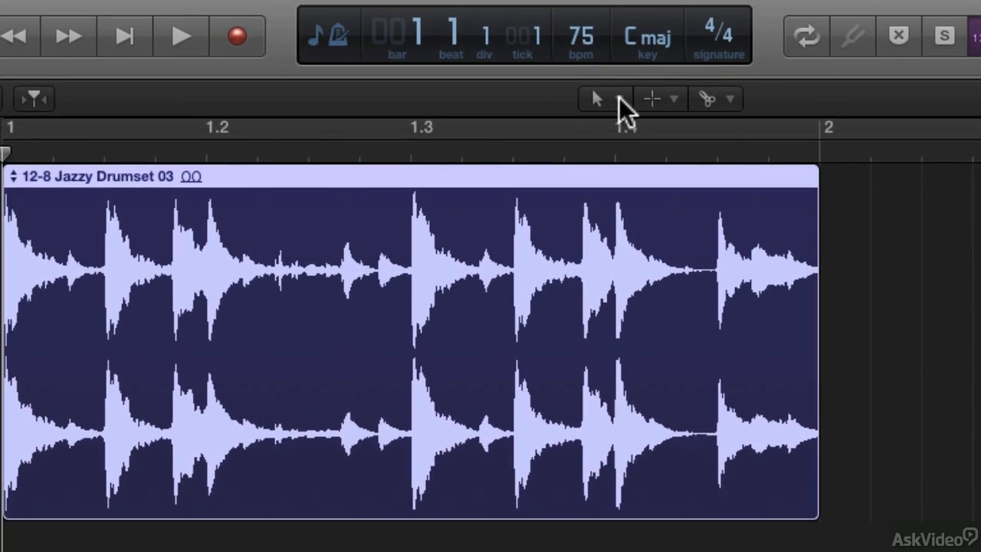
pyautogui.moveTo(652, 98)
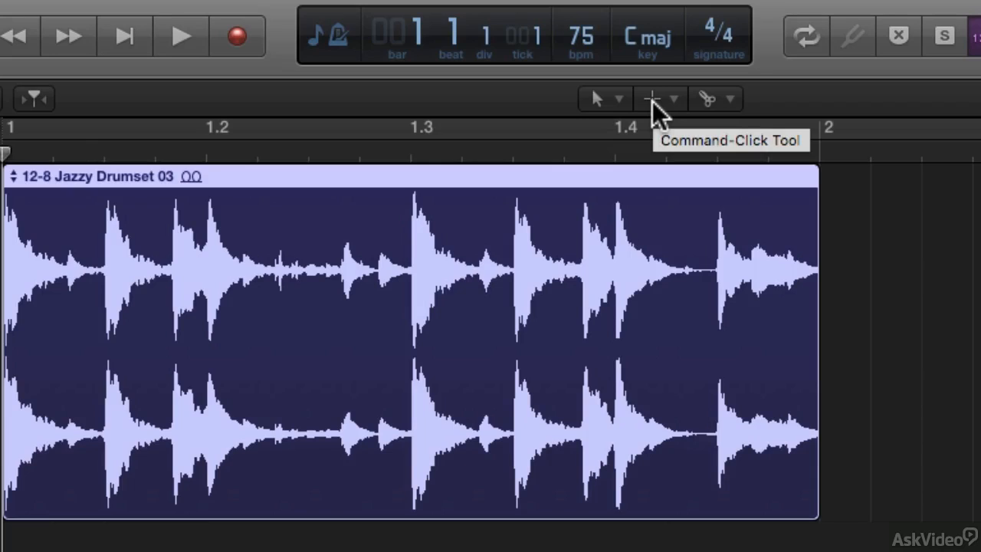
pyautogui.moveTo(708, 100)
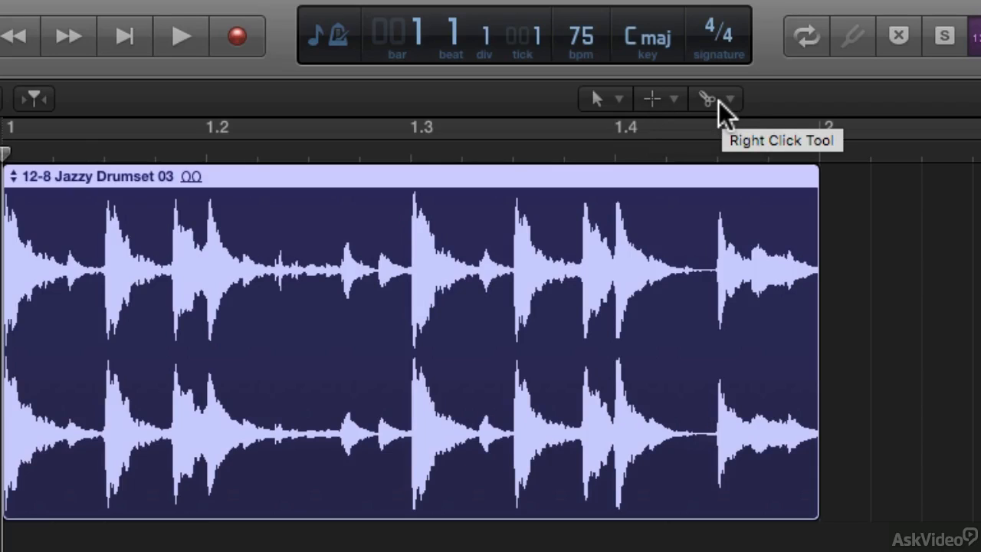